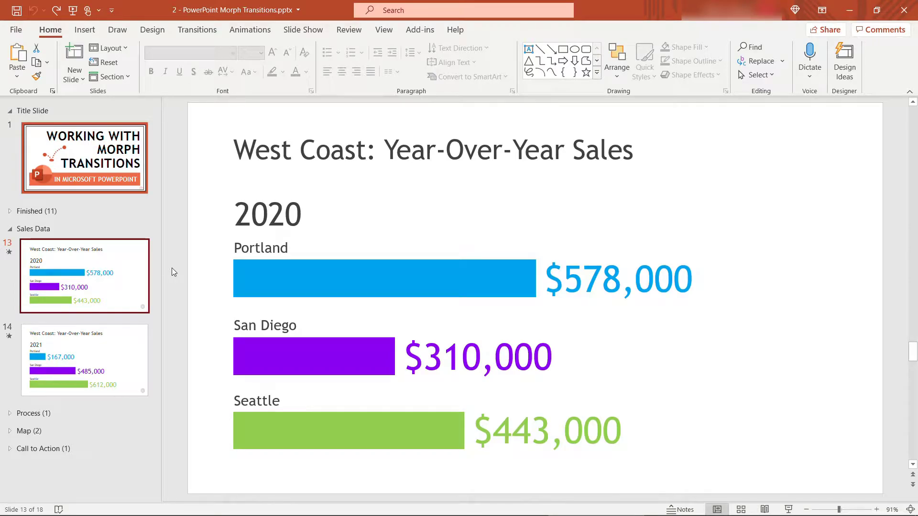
# Step: Compare the 2020 and 2021 West Coast sales slides, ending on slide 14
pyautogui.click(266, 213)
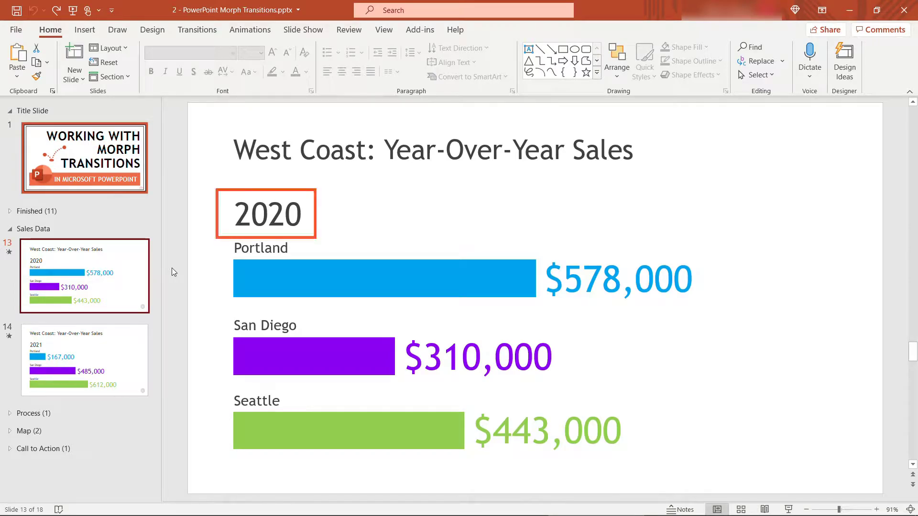
pyautogui.click(84, 360)
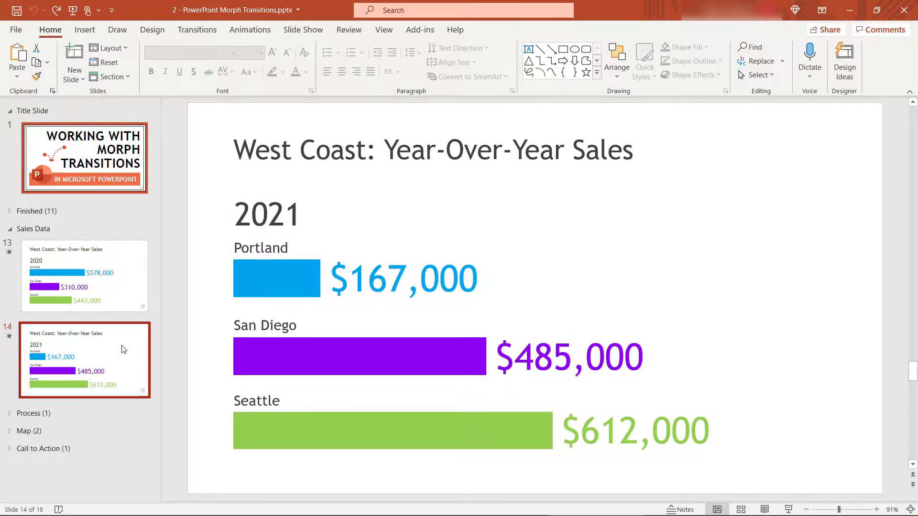
pyautogui.click(84, 275)
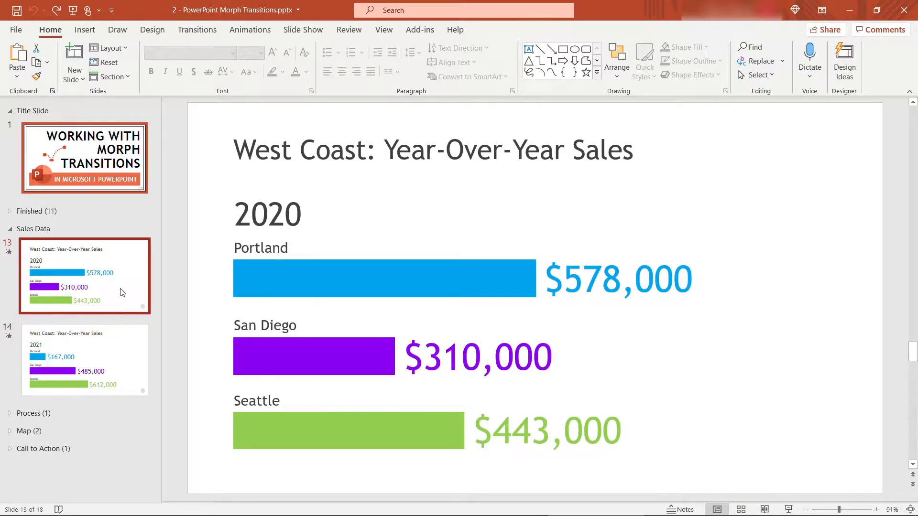
pyautogui.click(84, 359)
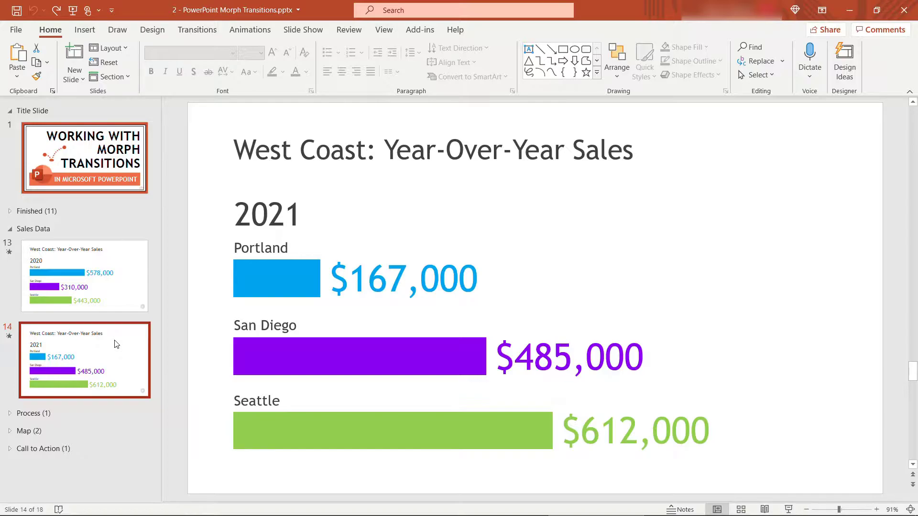
# Step: Apply the Morph transition to the 2021 sales slide and preview it
pyautogui.click(197, 29)
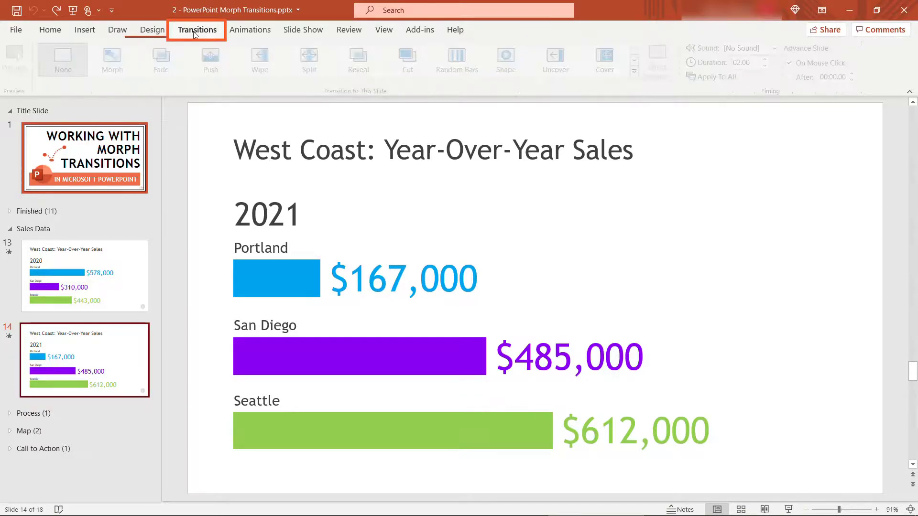
pyautogui.click(196, 30)
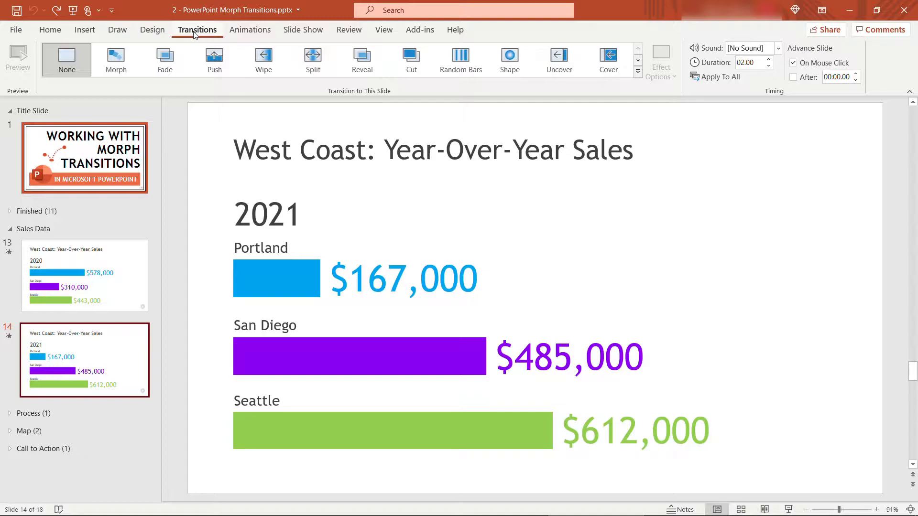
pyautogui.click(115, 59)
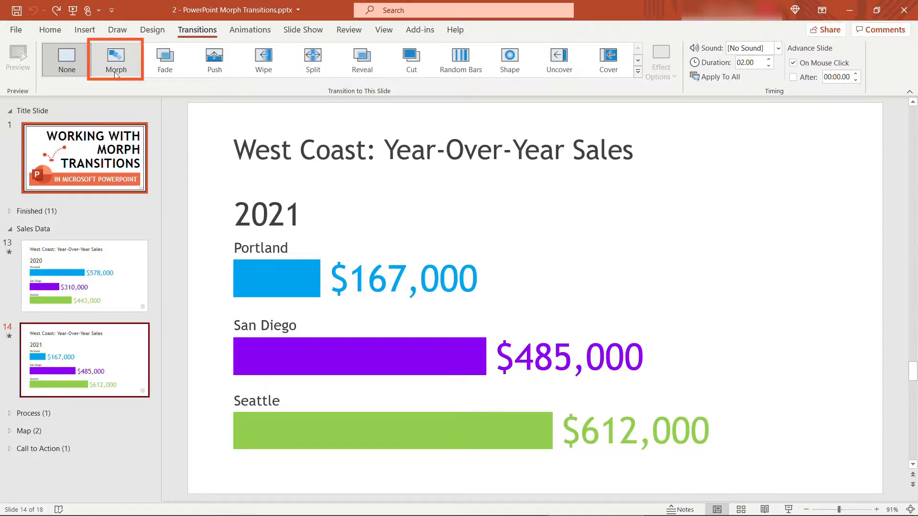
pyautogui.click(18, 55)
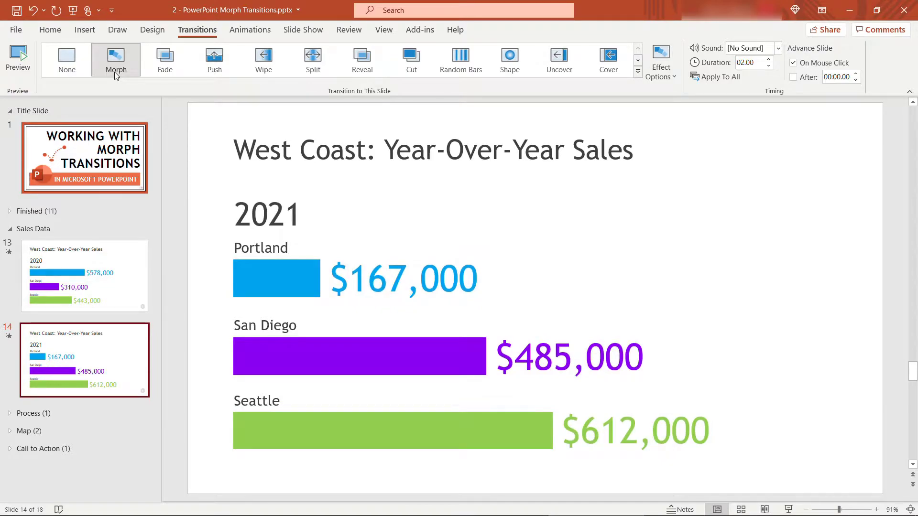
pyautogui.click(17, 59)
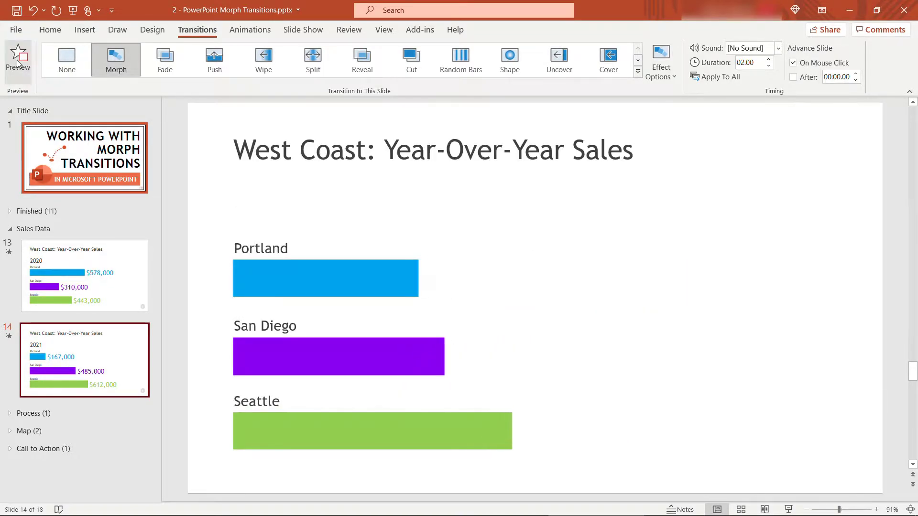
pyautogui.click(18, 55)
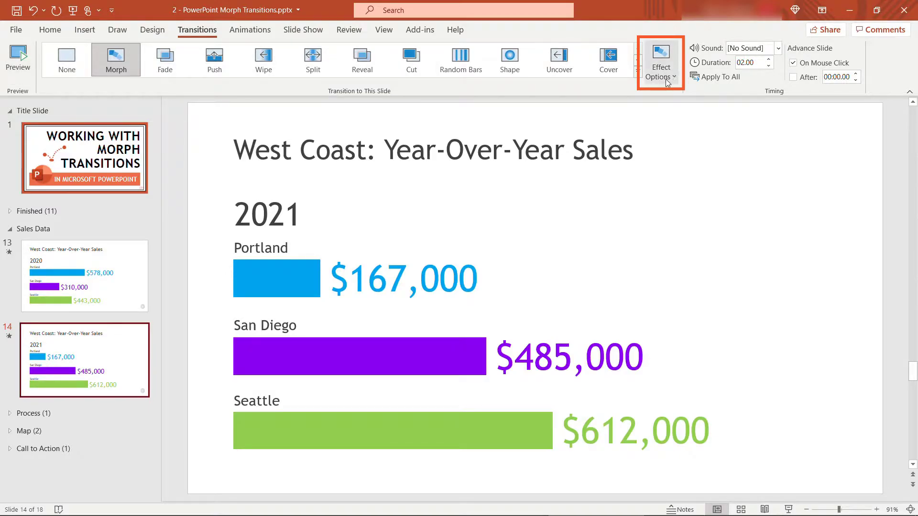
# Step: Set the 2021 slide's Morph effect option to Characters
pyautogui.click(659, 62)
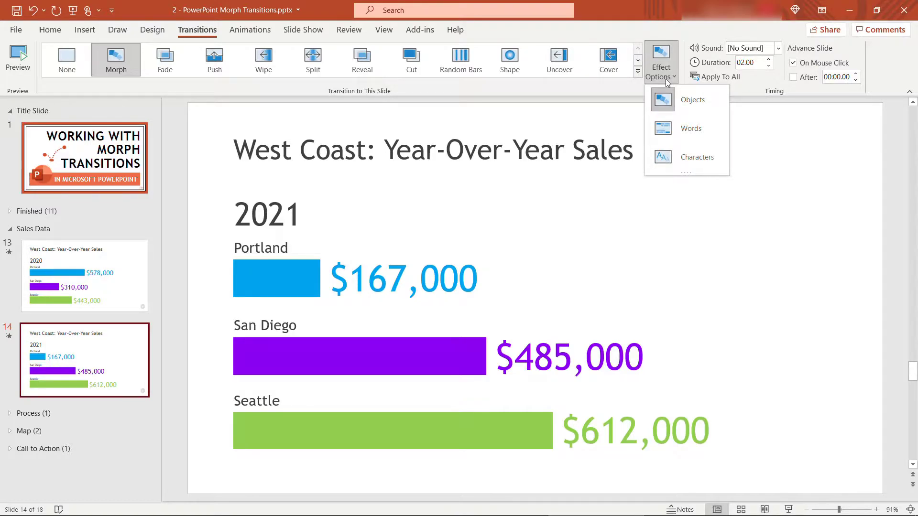
pyautogui.moveTo(691, 128)
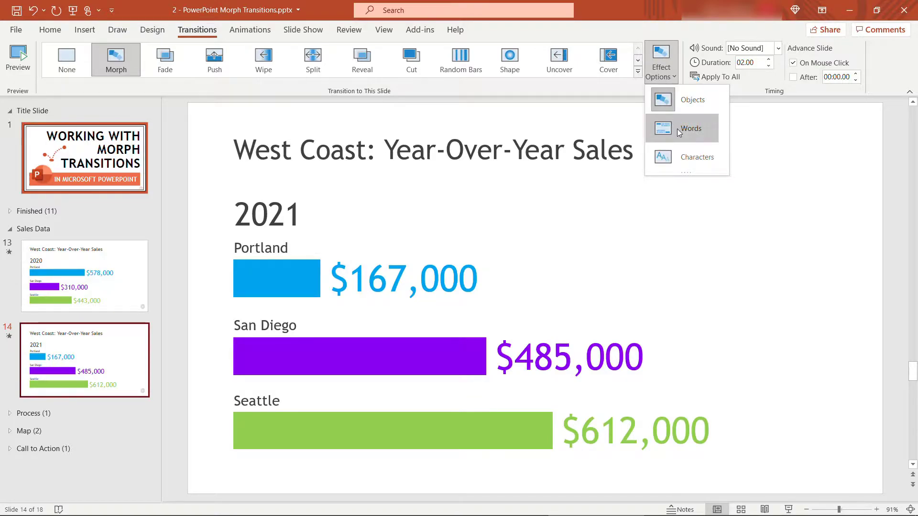
pyautogui.moveTo(691, 128)
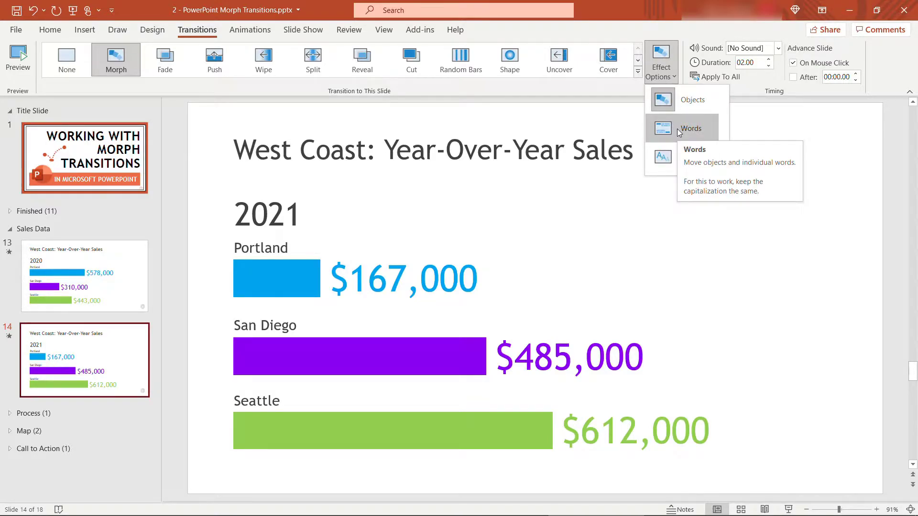
pyautogui.click(689, 128)
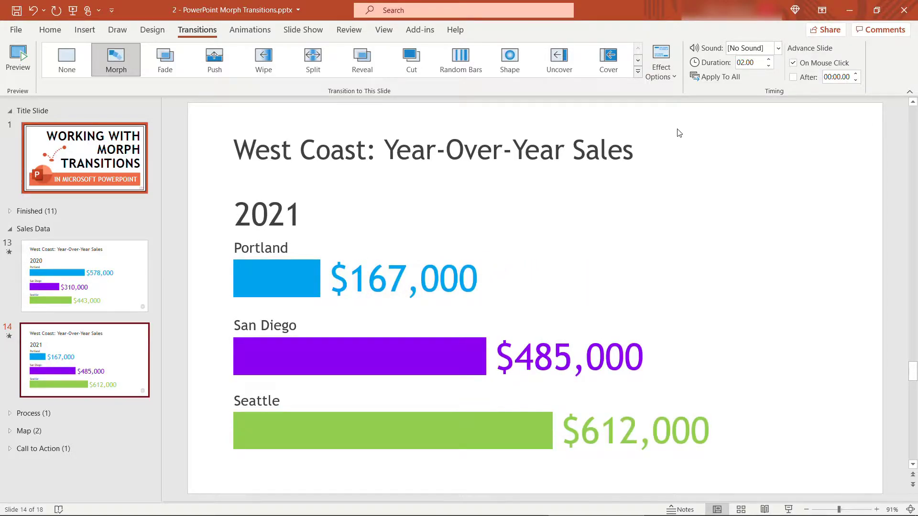
pyautogui.moveTo(665, 84)
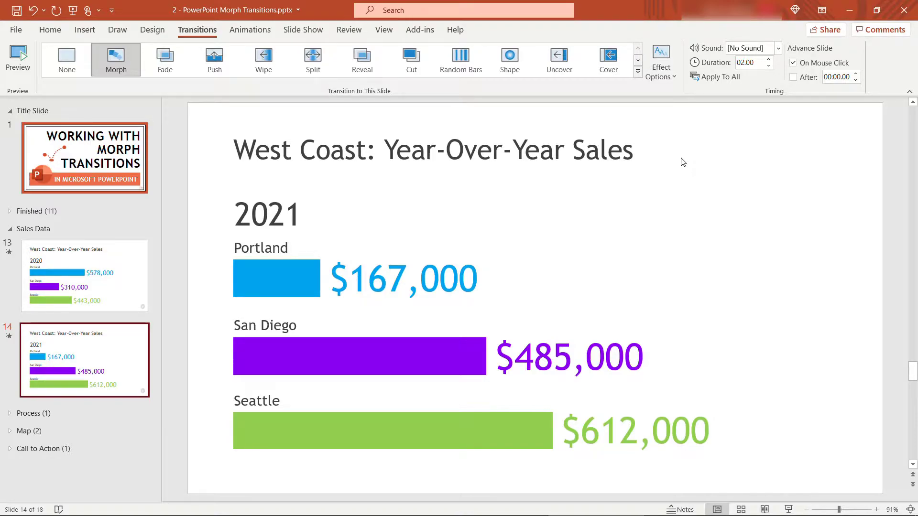
# Step: Collapse Sales Data, expand Process, and duplicate the process diagram slide
pyautogui.click(10, 229)
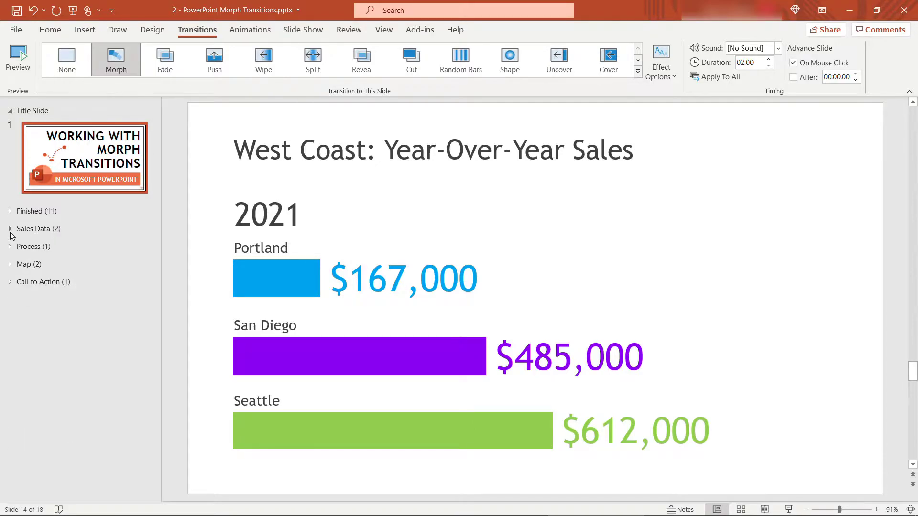
pyautogui.click(29, 247)
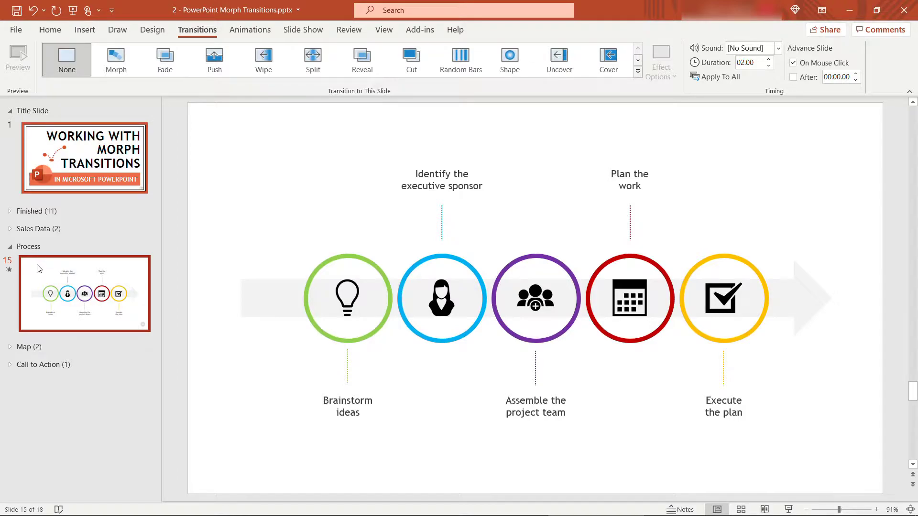
pyautogui.rightClick(84, 294)
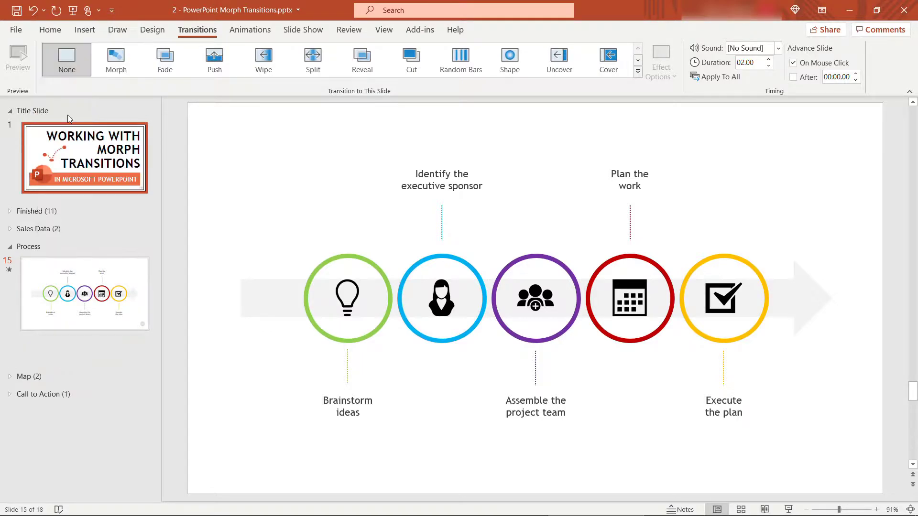
pyautogui.rightClick(84, 292)
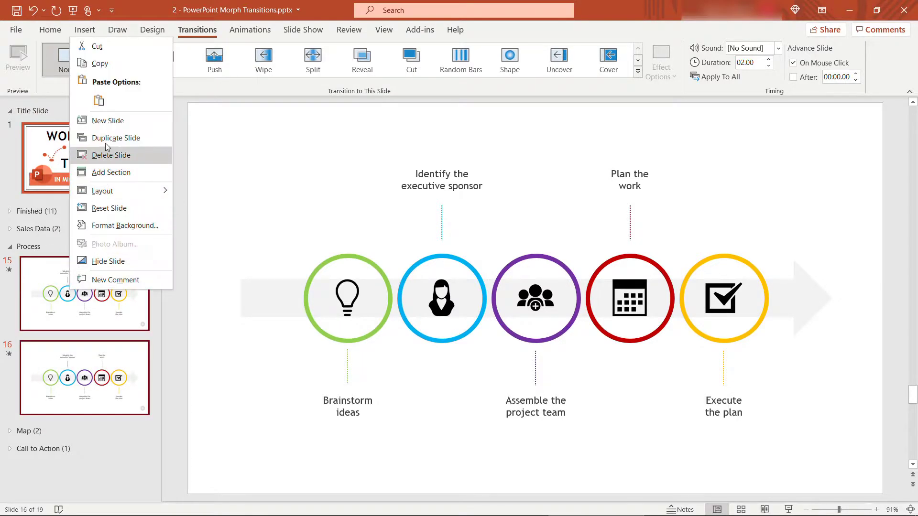
pyautogui.click(115, 137)
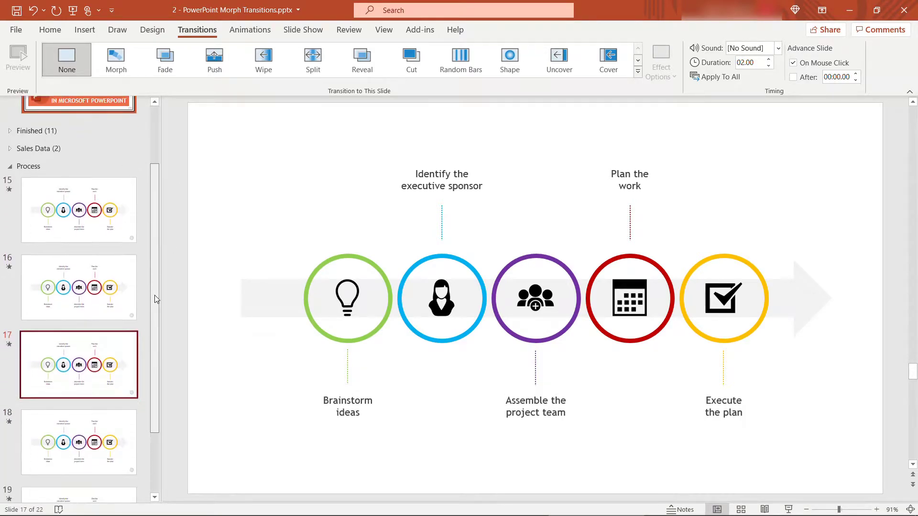
pyautogui.scroll(3)
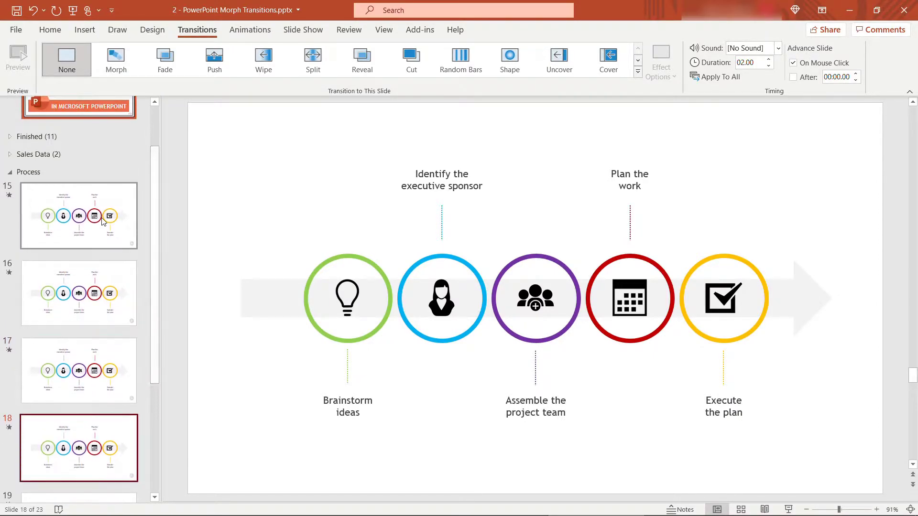
# Step: Delete later icons and labels like 'Brainstorm ideas' from the copied process slides
pyautogui.click(79, 214)
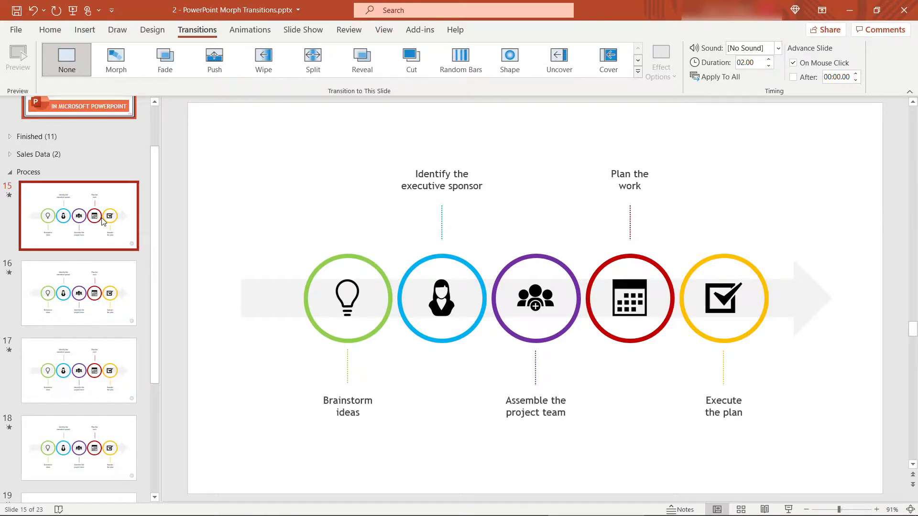
pyautogui.moveTo(428, 168)
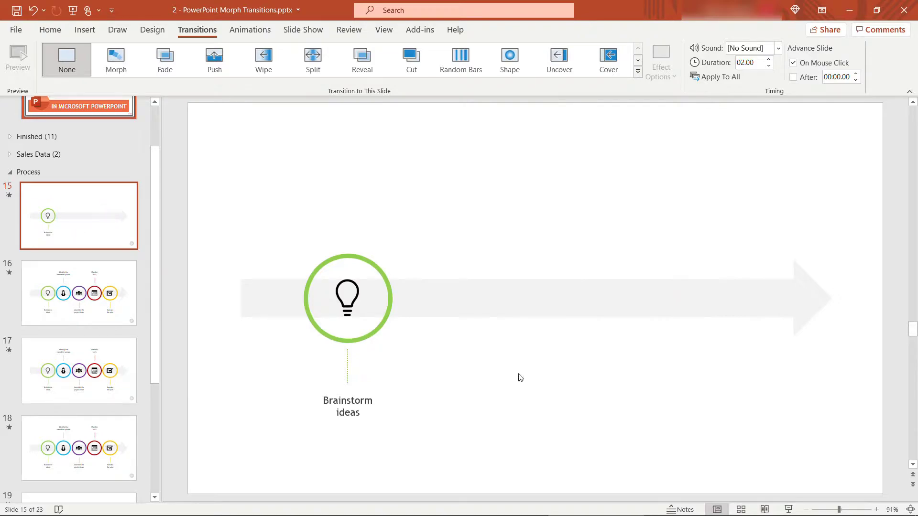
pyautogui.click(78, 292)
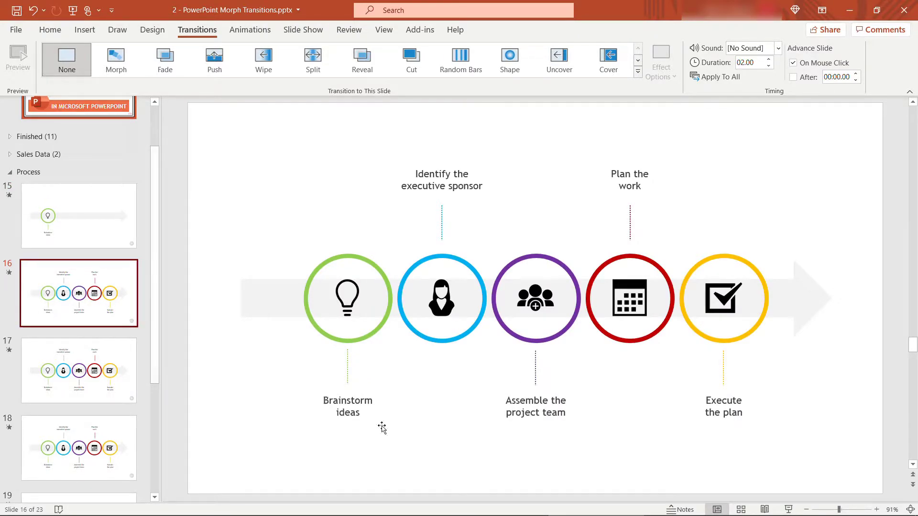
pyautogui.click(347, 406)
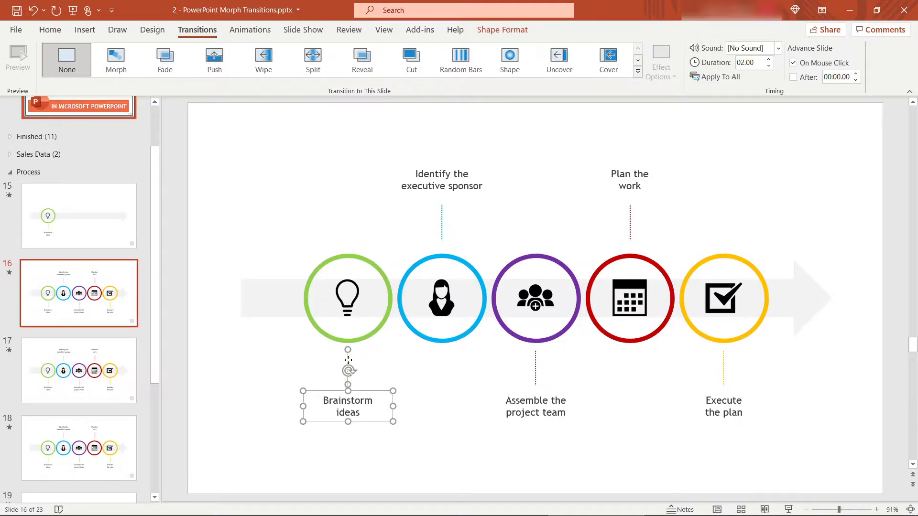
pyautogui.click(560, 399)
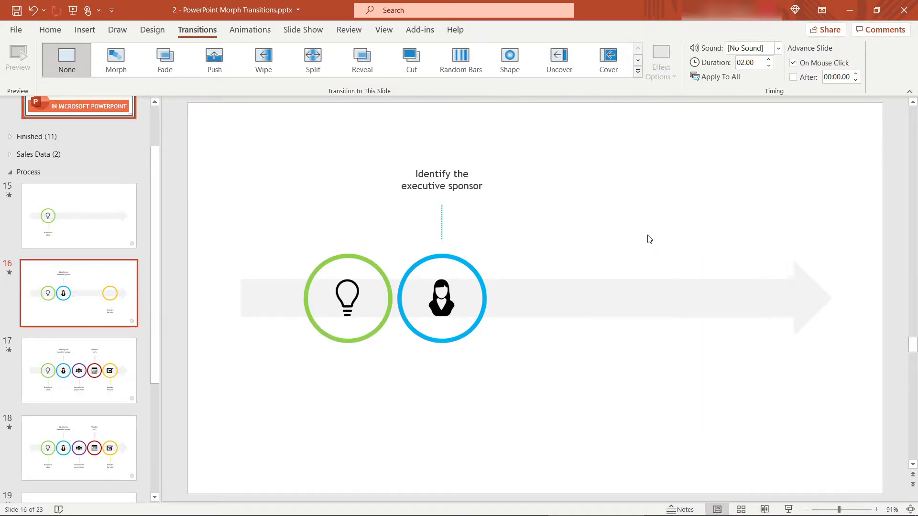
pyautogui.click(78, 370)
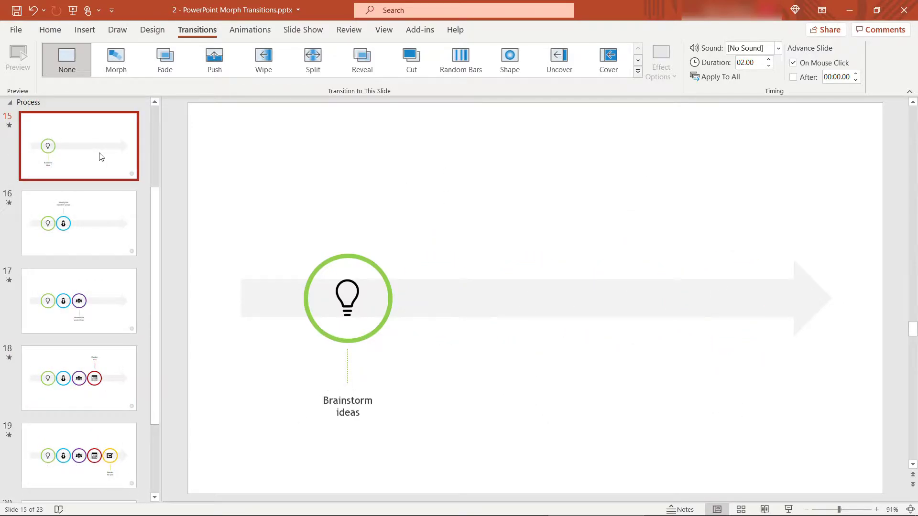
# Step: Step through slides 15, 17, 19 and 20 to review the five-step build
pyautogui.click(79, 300)
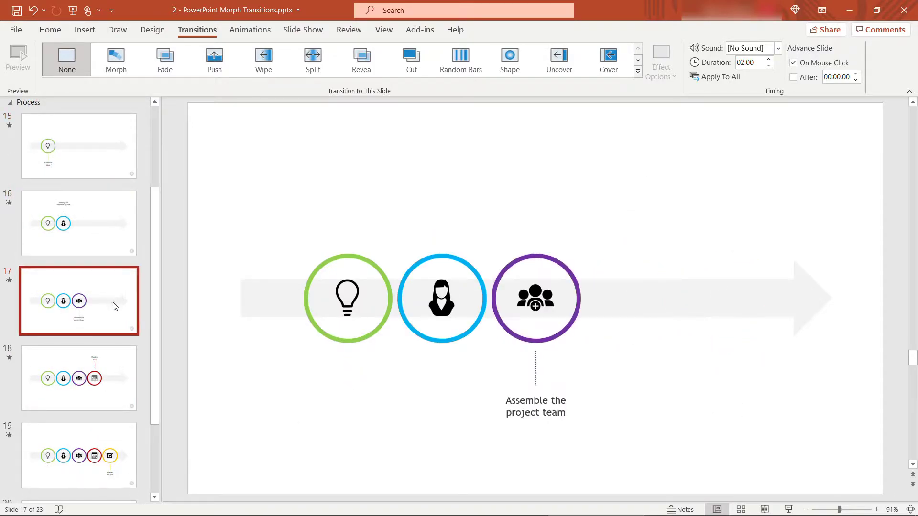
pyautogui.click(79, 456)
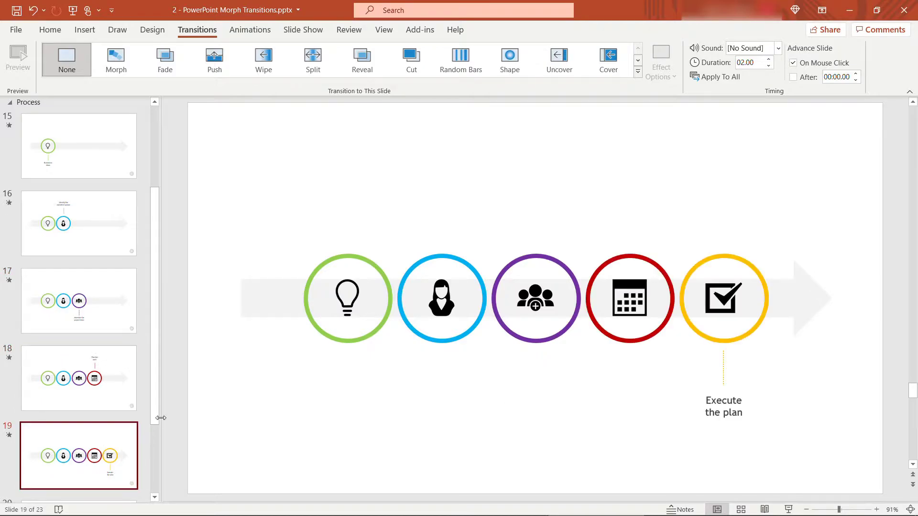
pyautogui.scroll(-3)
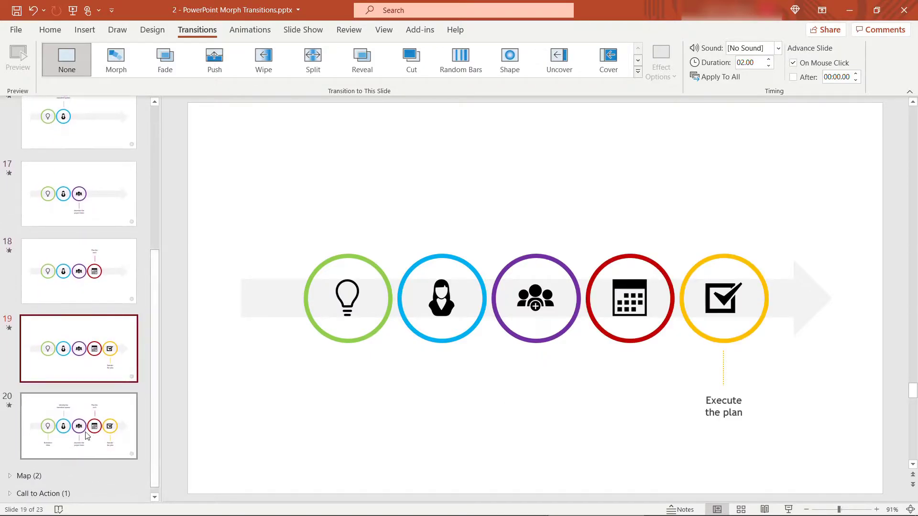
pyautogui.click(79, 425)
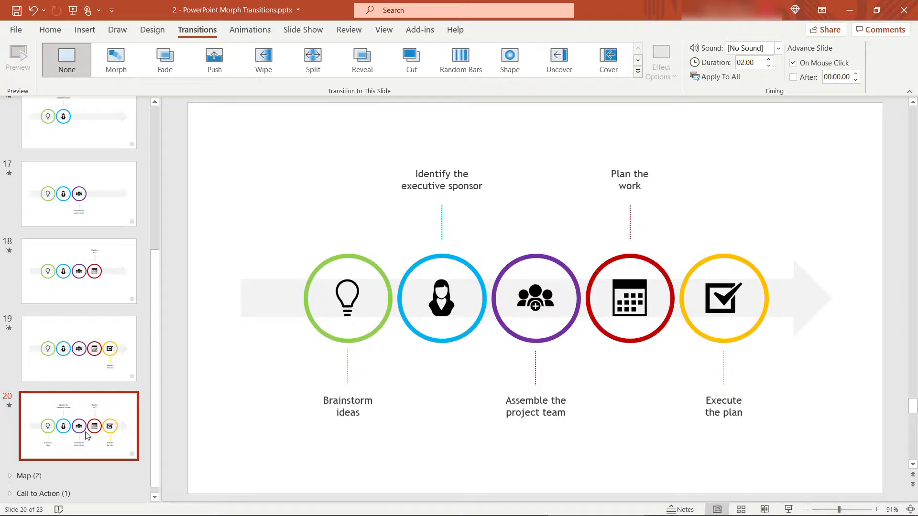
pyautogui.moveTo(150, 433)
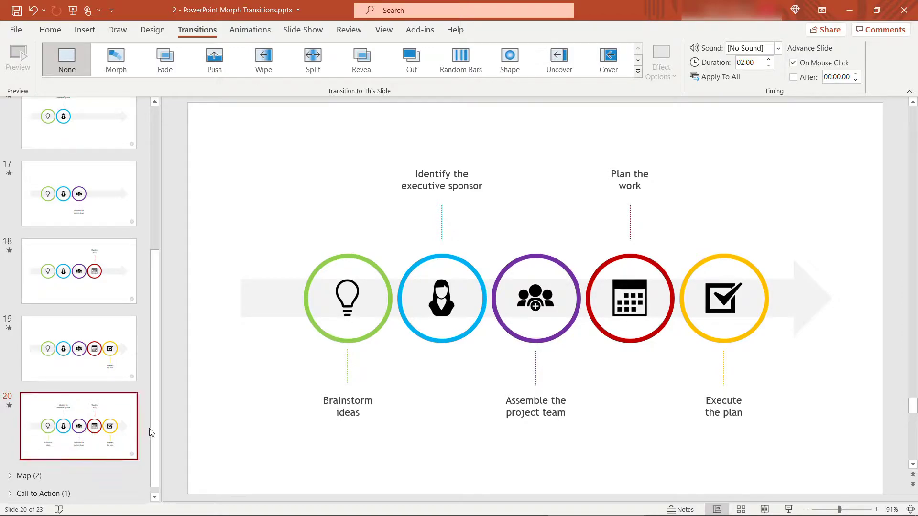
pyautogui.scroll(3)
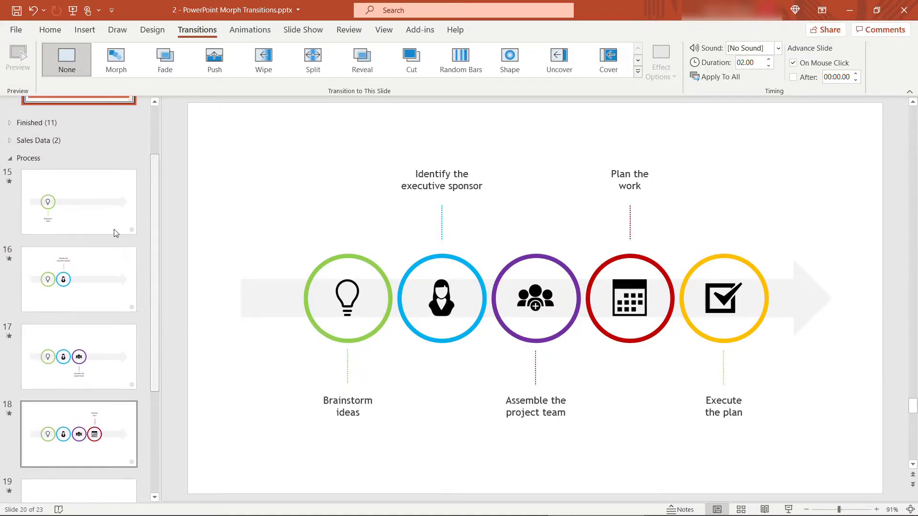
# Step: Select slides 16 through 20 and give them the Morph transition
pyautogui.click(78, 201)
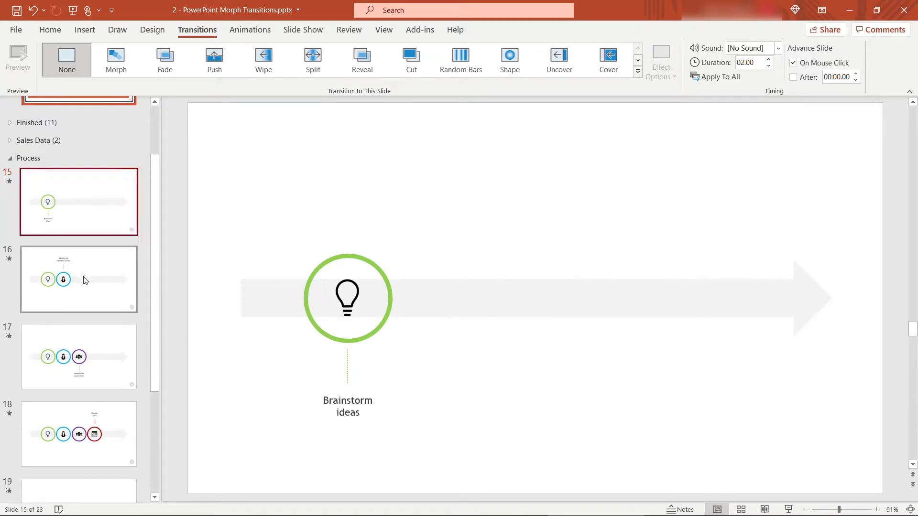
pyautogui.click(78, 278)
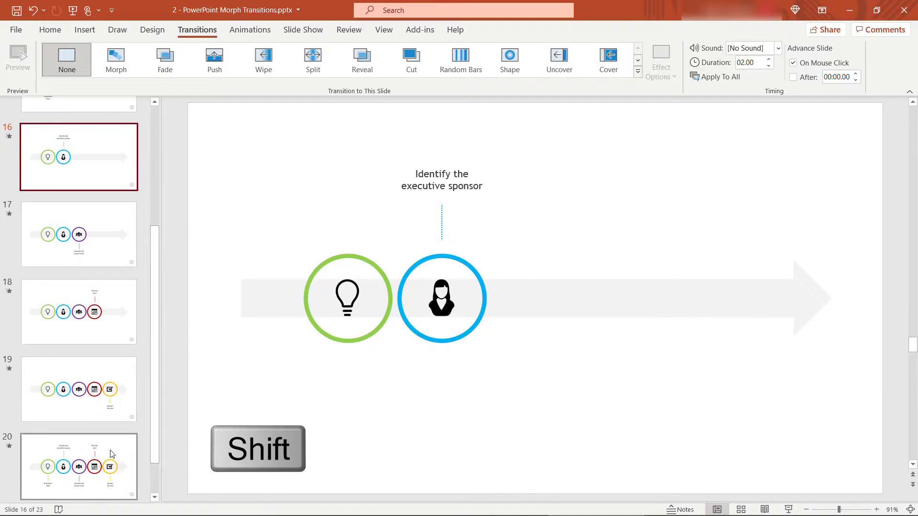
pyautogui.scroll(-3)
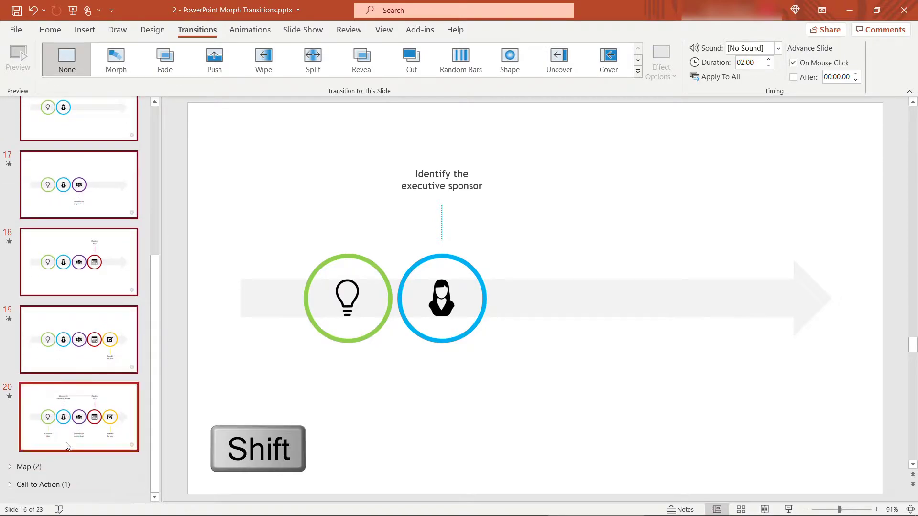
pyautogui.click(115, 59)
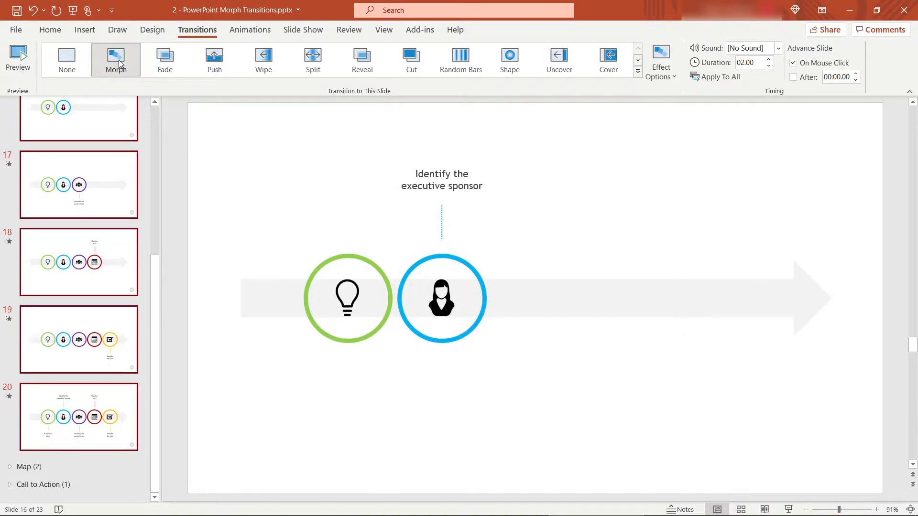
pyautogui.click(661, 60)
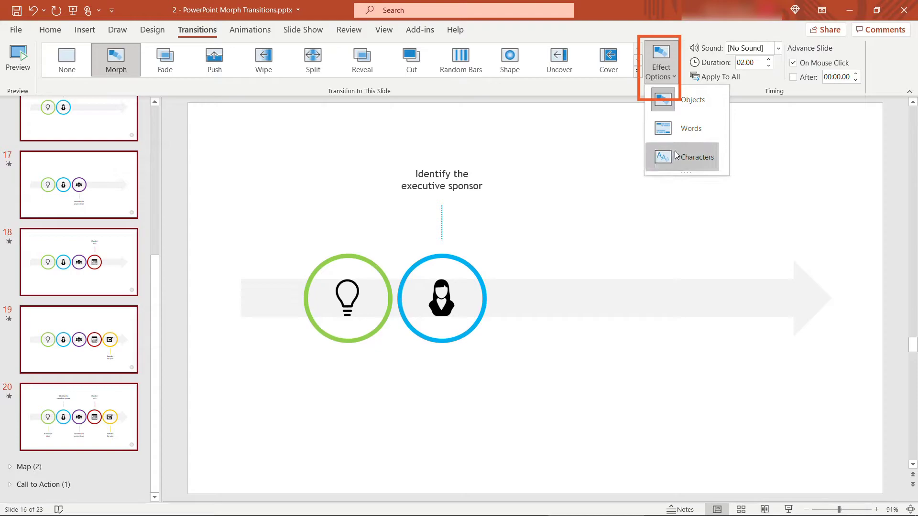
# Step: Set the Morph effect on slides 16–20 to Characters and collapse the sections
pyautogui.click(695, 156)
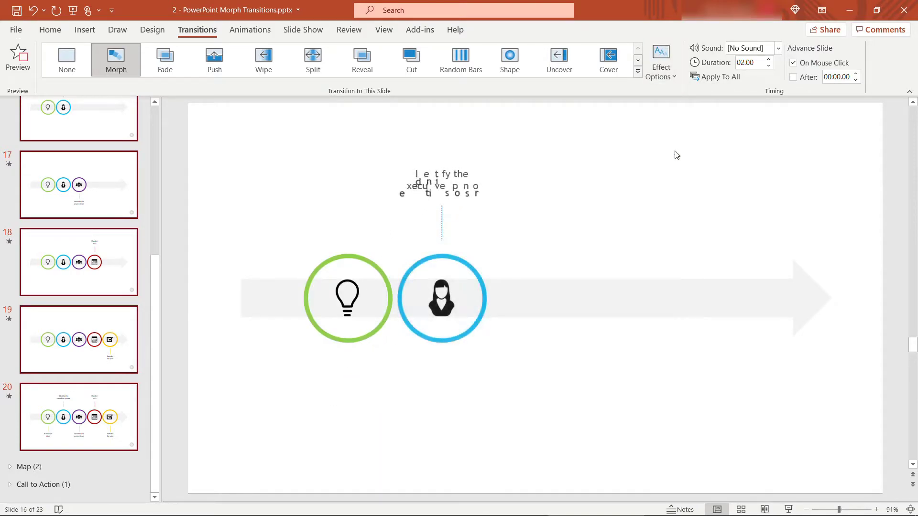
pyautogui.click(18, 56)
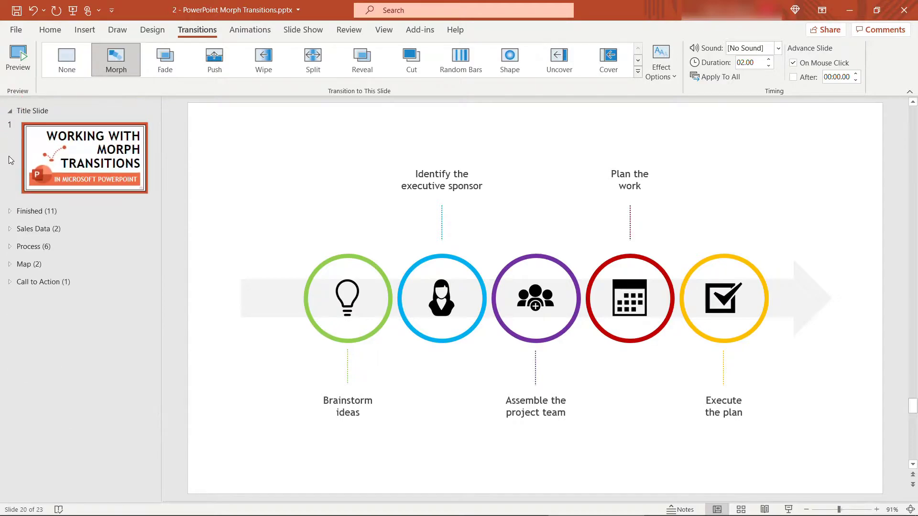
# Step: Expand the Map section and select the team-photo map slide for duplication
pyautogui.click(9, 264)
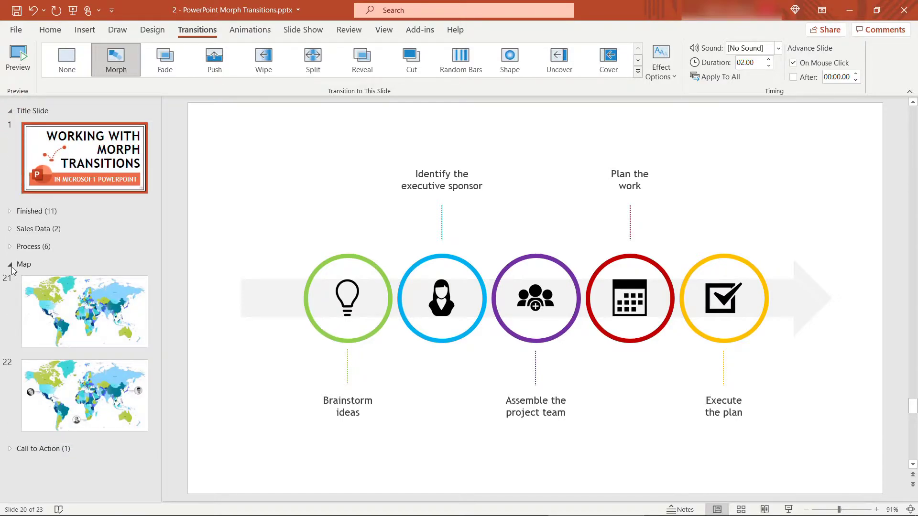
pyautogui.click(84, 311)
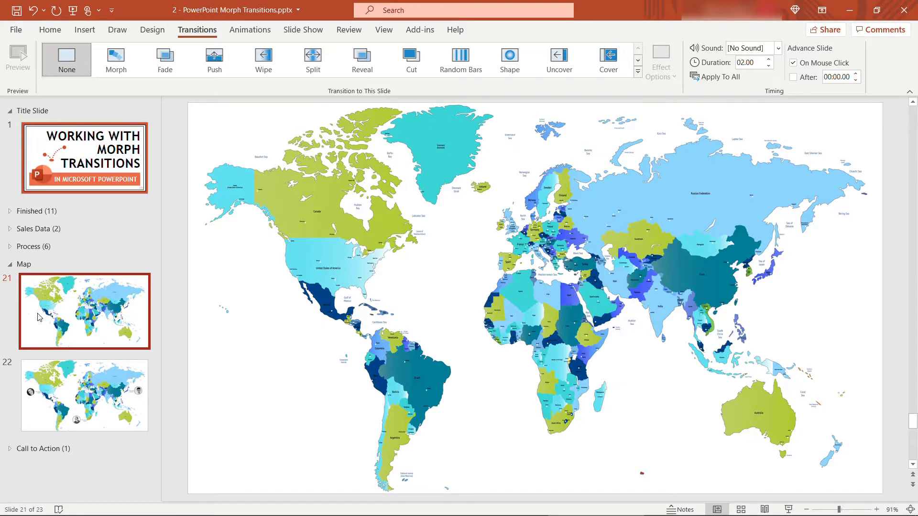
pyautogui.click(84, 395)
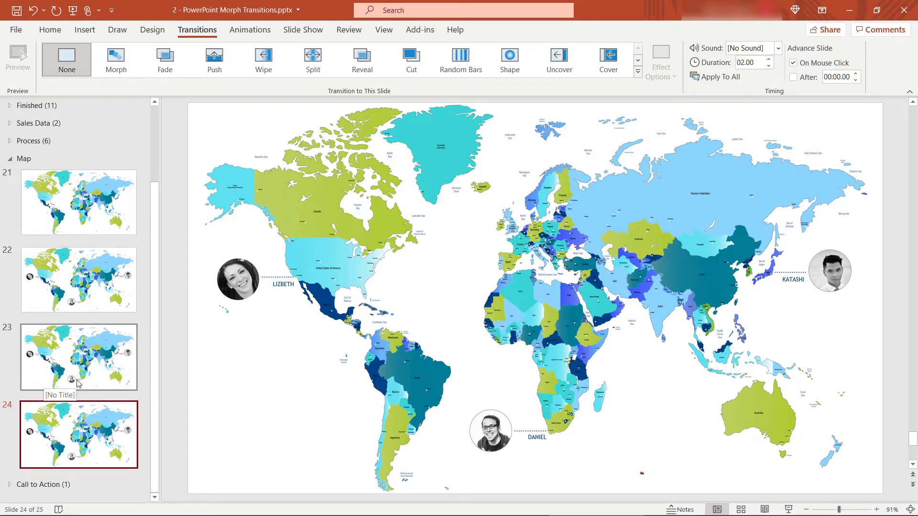
pyautogui.moveTo(181, 429)
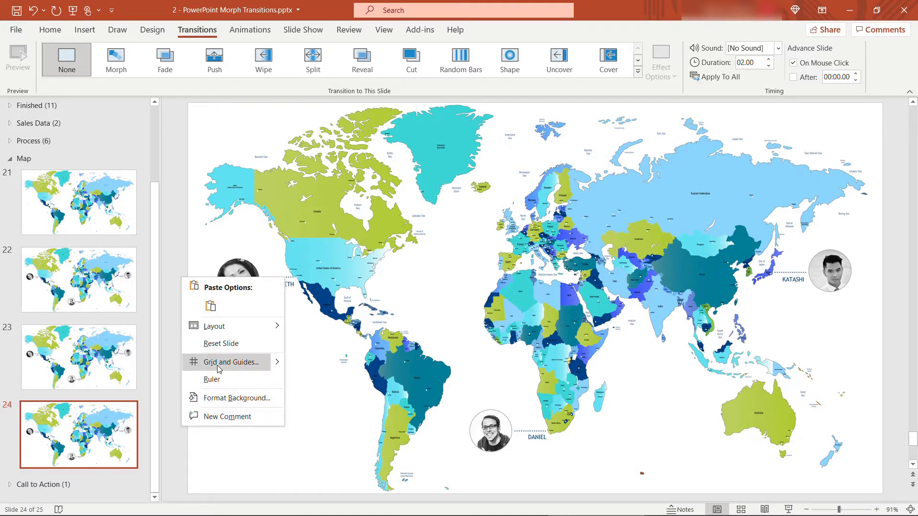
# Step: Turn on the slide grid in Grid and Guides, then show map slide 22
pyautogui.click(233, 362)
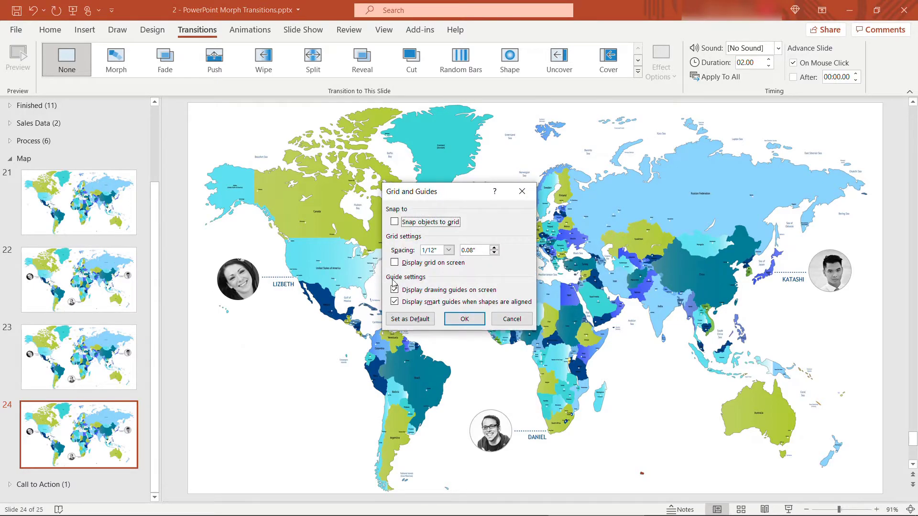
pyautogui.click(395, 263)
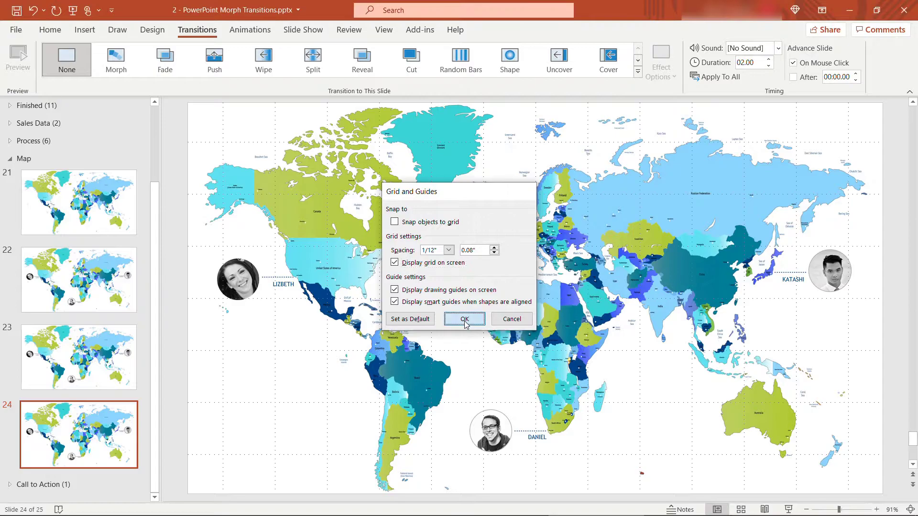
pyautogui.click(465, 319)
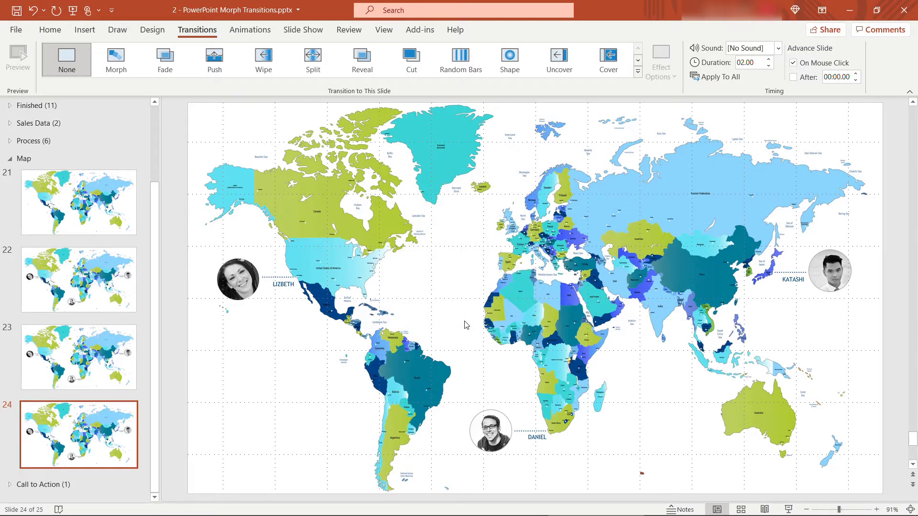
pyautogui.click(79, 279)
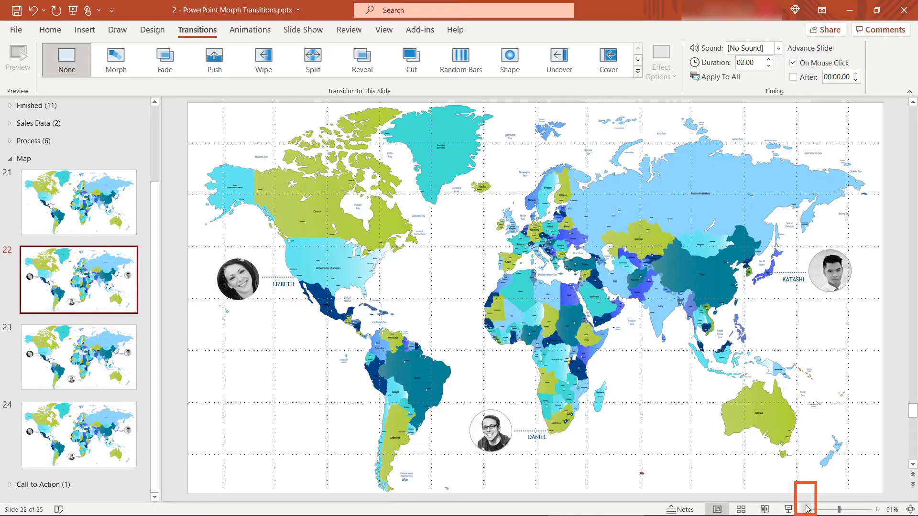
# Step: Zoom out and enlarge slide 22's map, adjusting its height so the Americas fill the slide
pyautogui.click(860, 509)
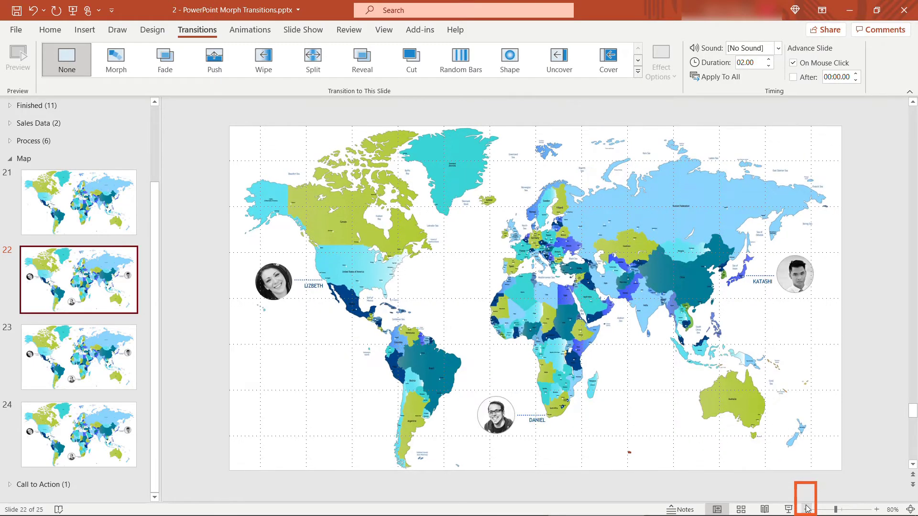
pyautogui.click(805, 509)
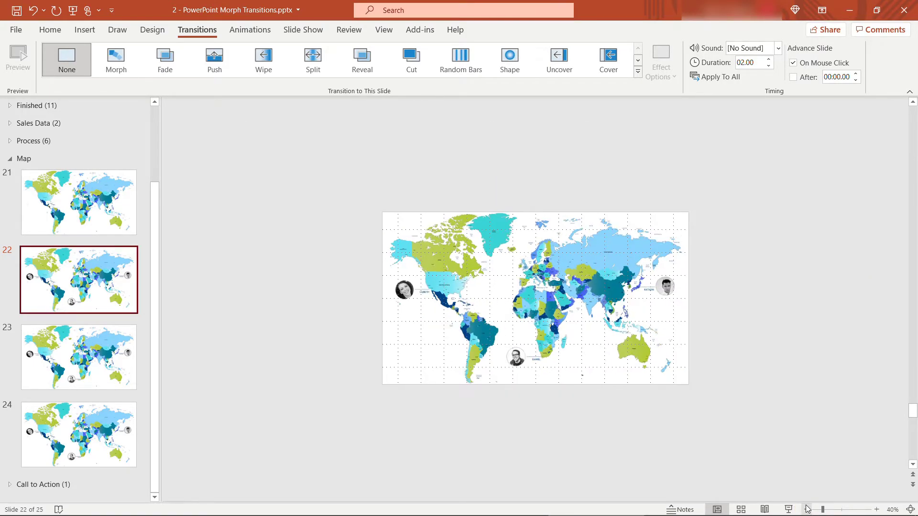
pyautogui.moveTo(740, 471)
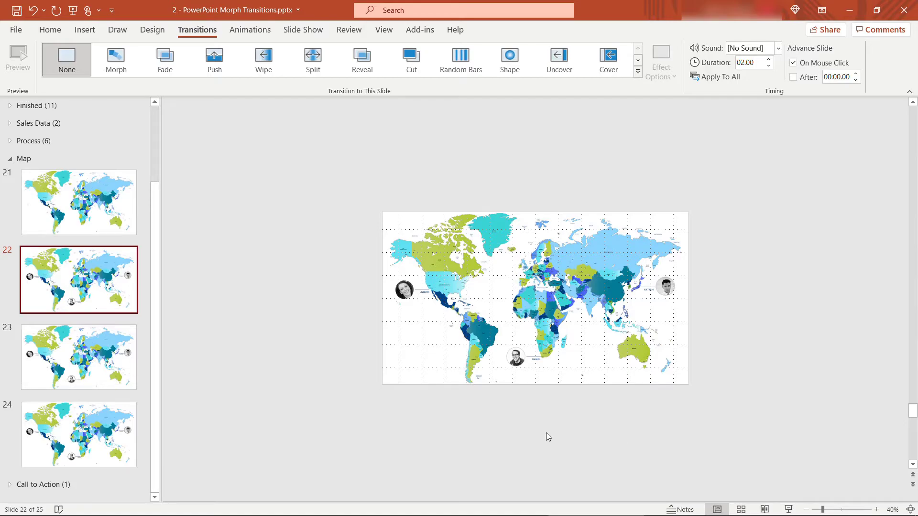
pyautogui.click(534, 299)
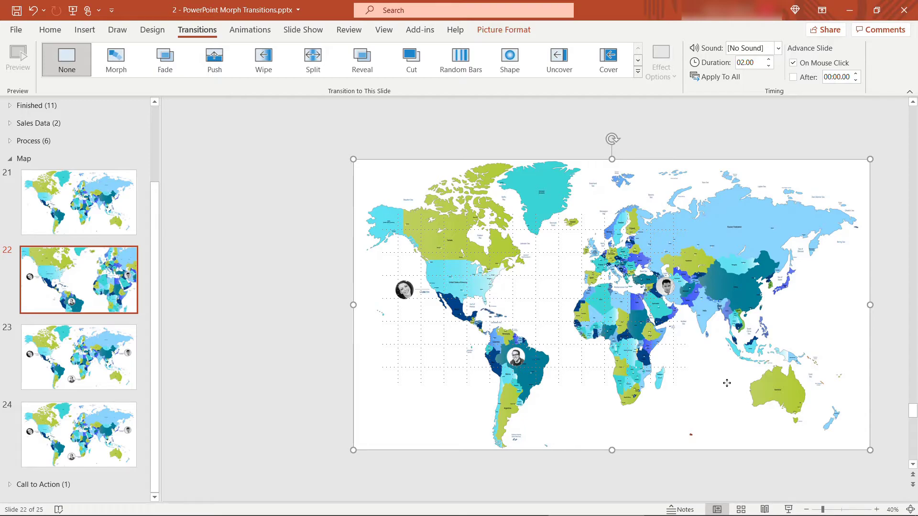
pyautogui.moveTo(512, 282)
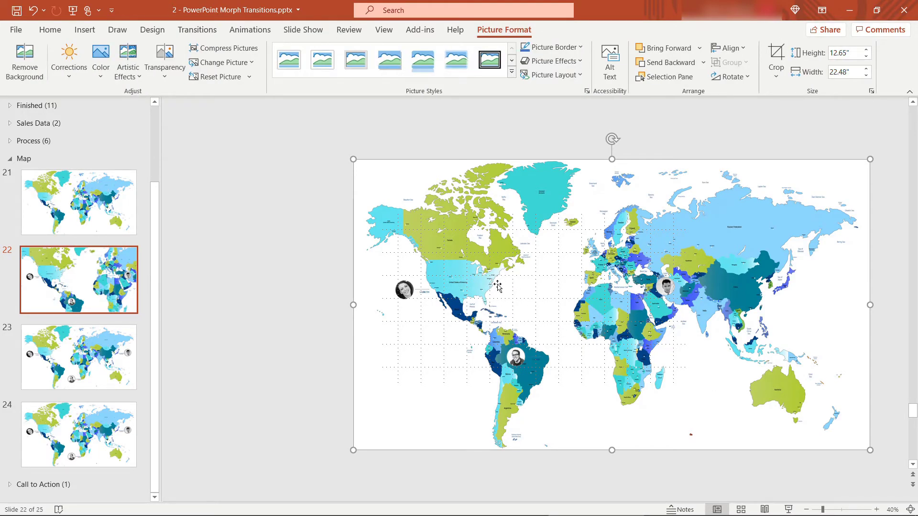
pyautogui.tripleClick(845, 52)
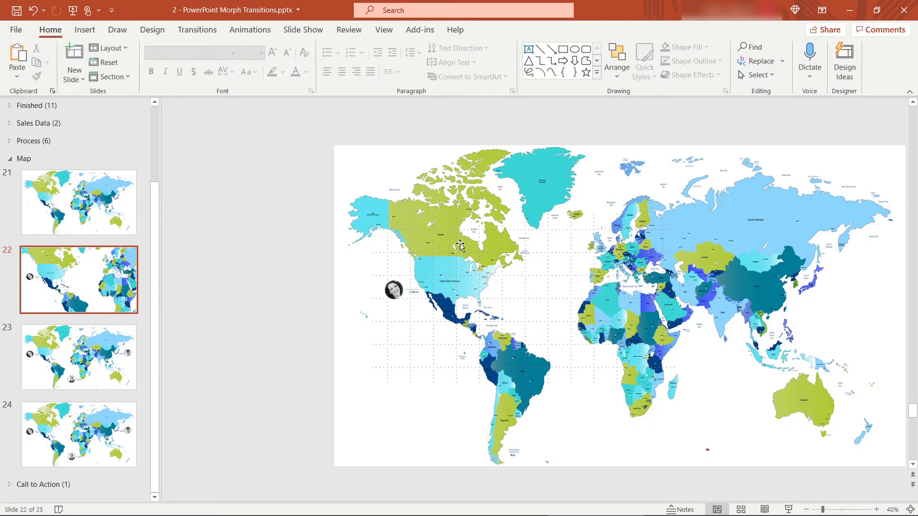
# Step: Make slide 23's map 14" tall, framed on South America and Africa around the lower portrait
pyautogui.click(78, 357)
pyautogui.write('14"')
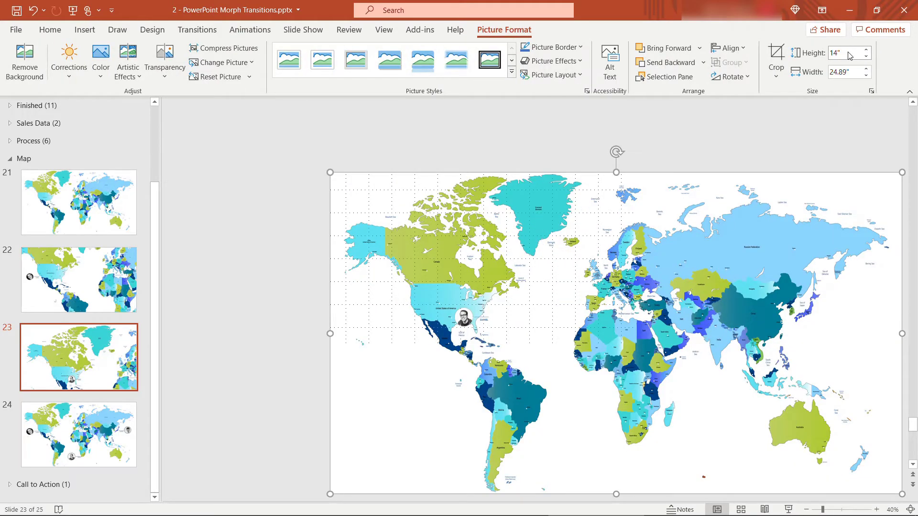
pyautogui.moveTo(767, 399)
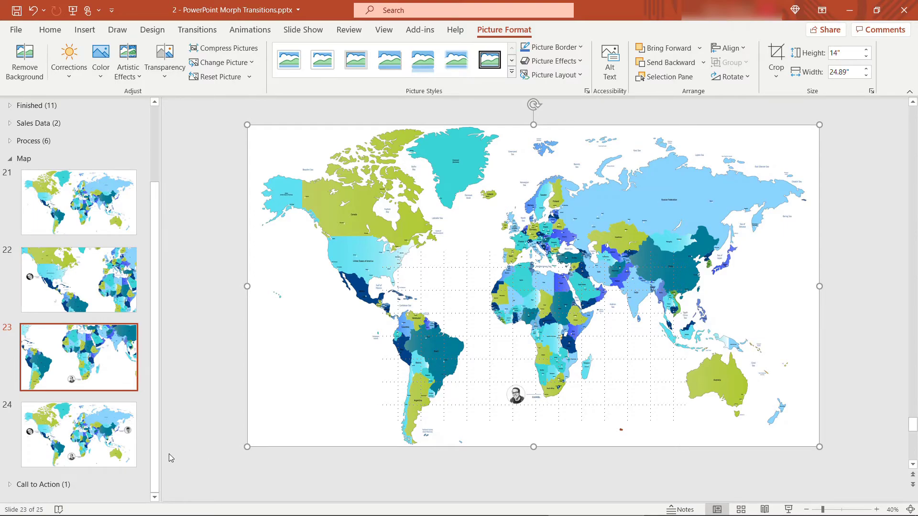
pyautogui.click(79, 435)
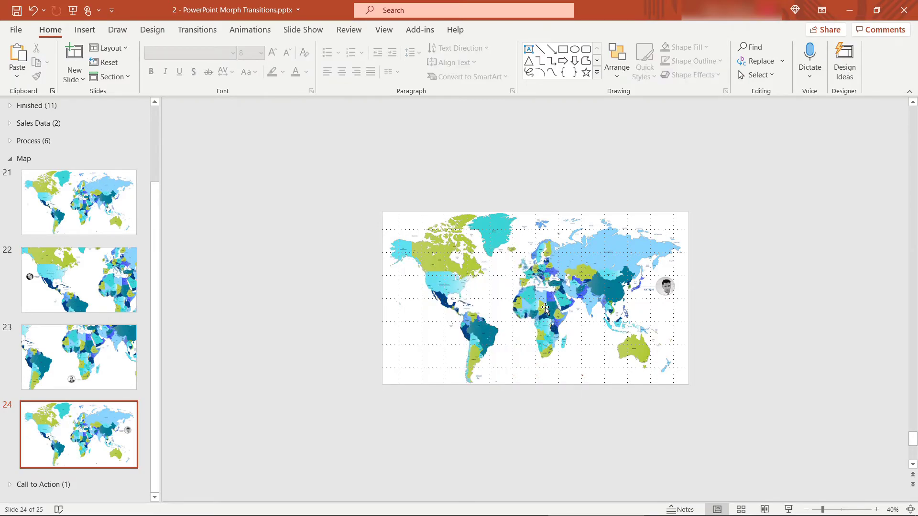
# Step: Enlarge slide 24's map around the right portrait, then review the framing on slides 22–24
pyautogui.click(534, 297)
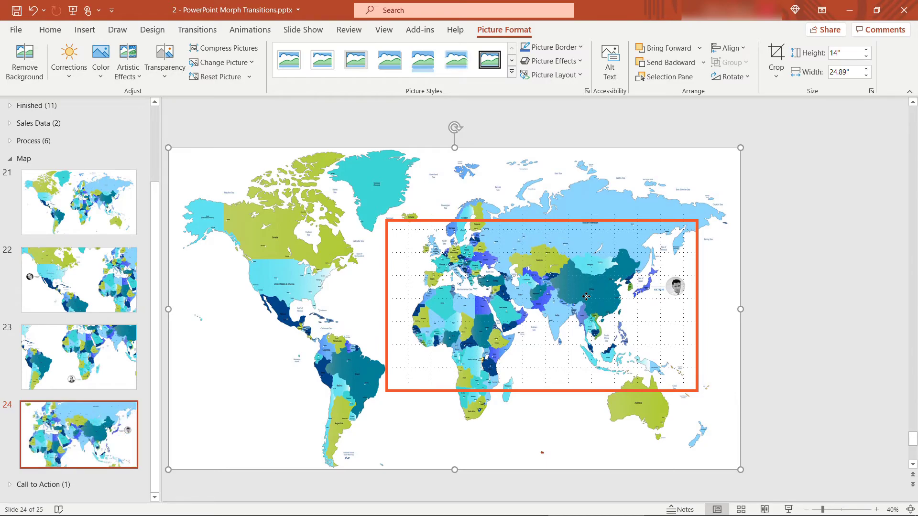
pyautogui.click(78, 280)
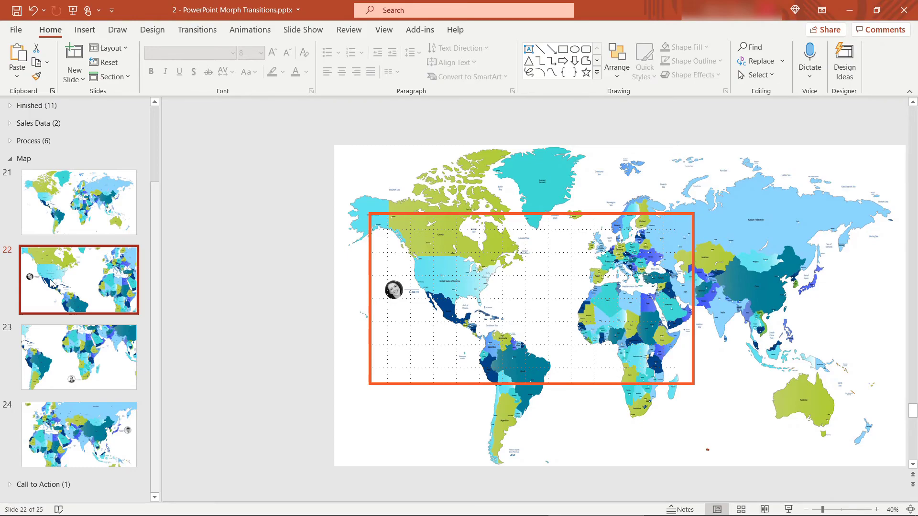
pyautogui.click(78, 357)
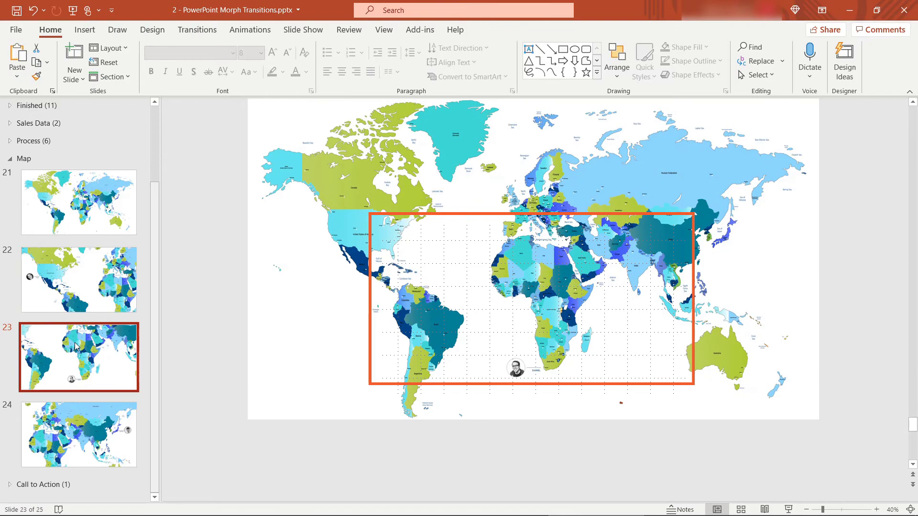
pyautogui.moveTo(68, 408)
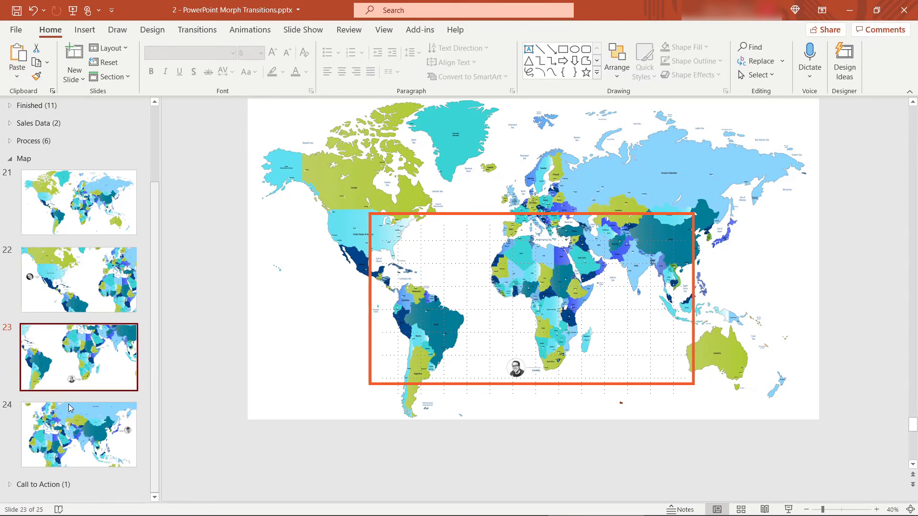
pyautogui.click(79, 435)
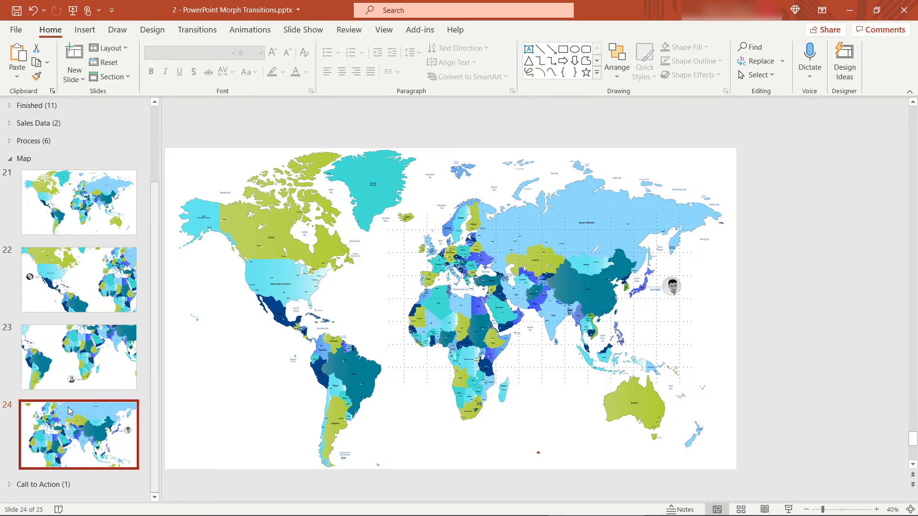
# Step: Give slides 22–24 a Morph transition with the Characters effect option
pyautogui.click(78, 202)
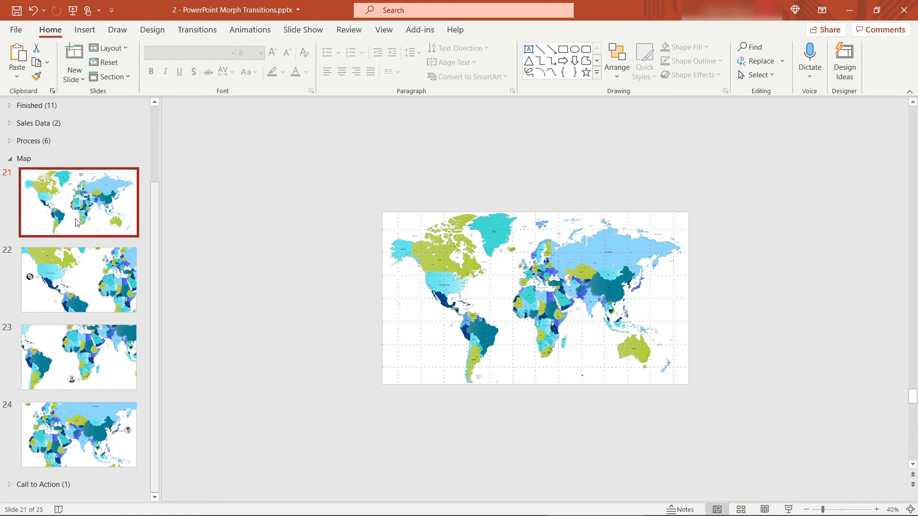
pyautogui.click(79, 279)
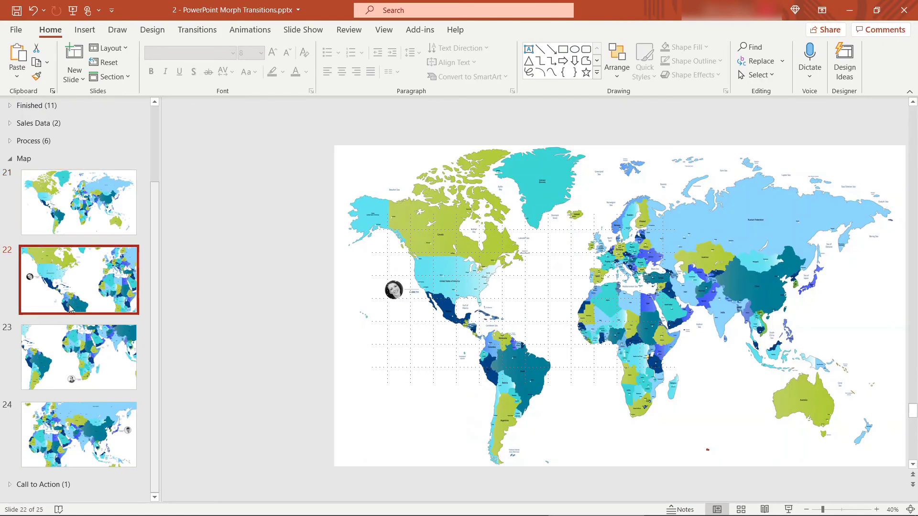
pyautogui.click(78, 433)
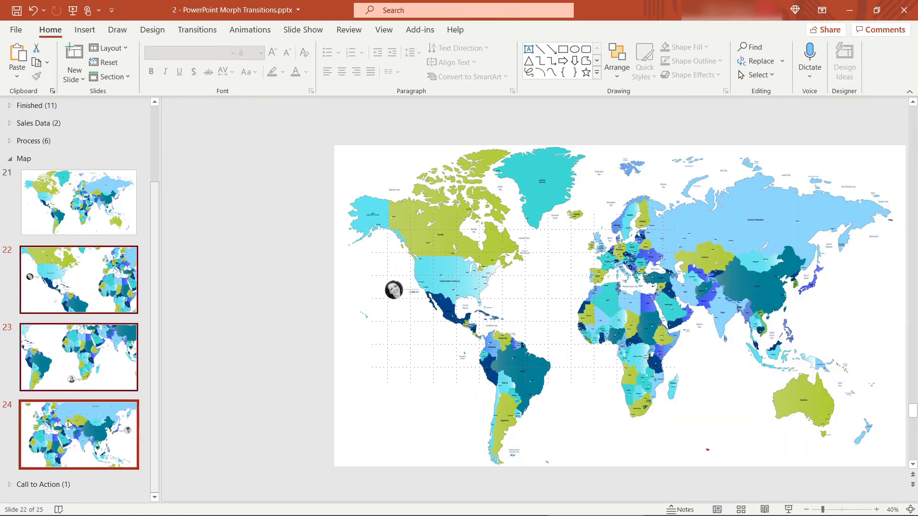
pyautogui.click(197, 29)
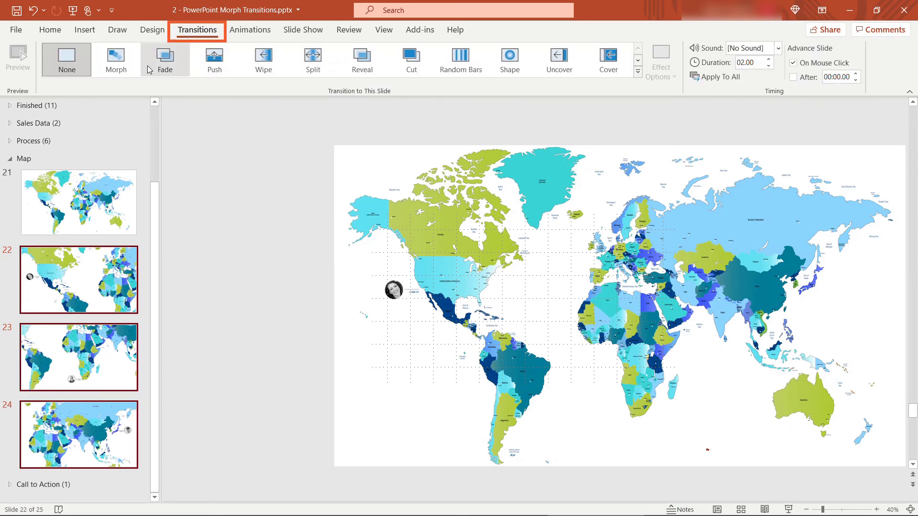
pyautogui.click(115, 58)
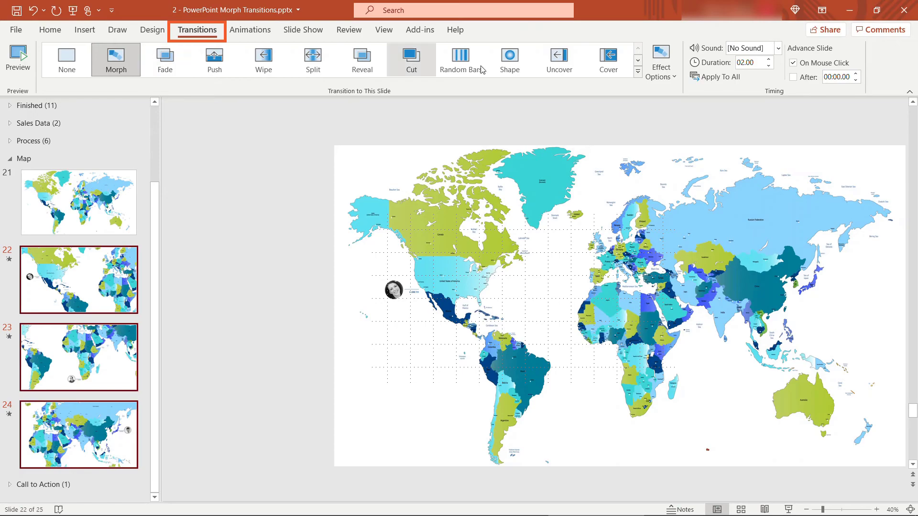
pyautogui.click(660, 60)
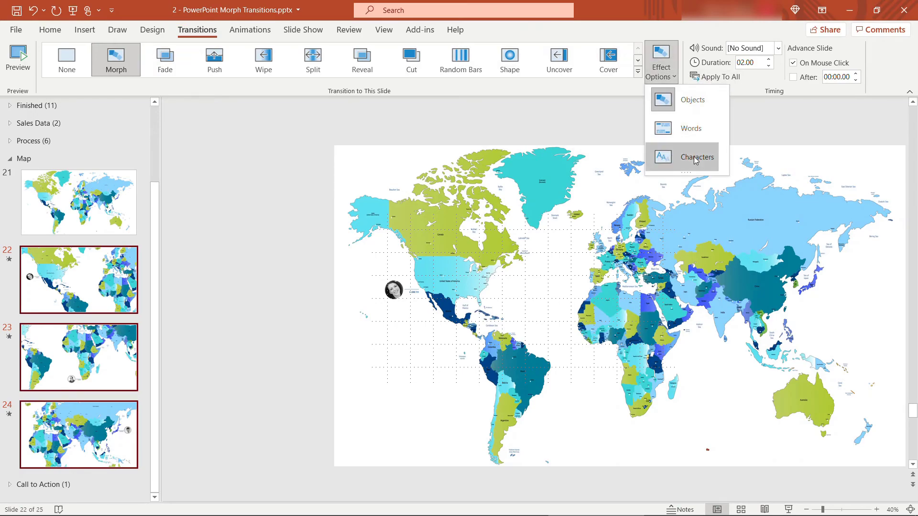
pyautogui.click(696, 157)
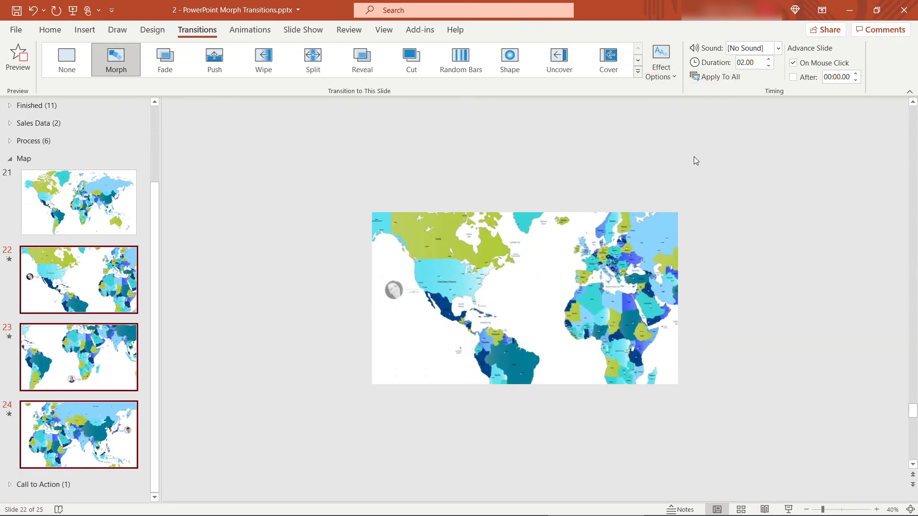
pyautogui.click(78, 202)
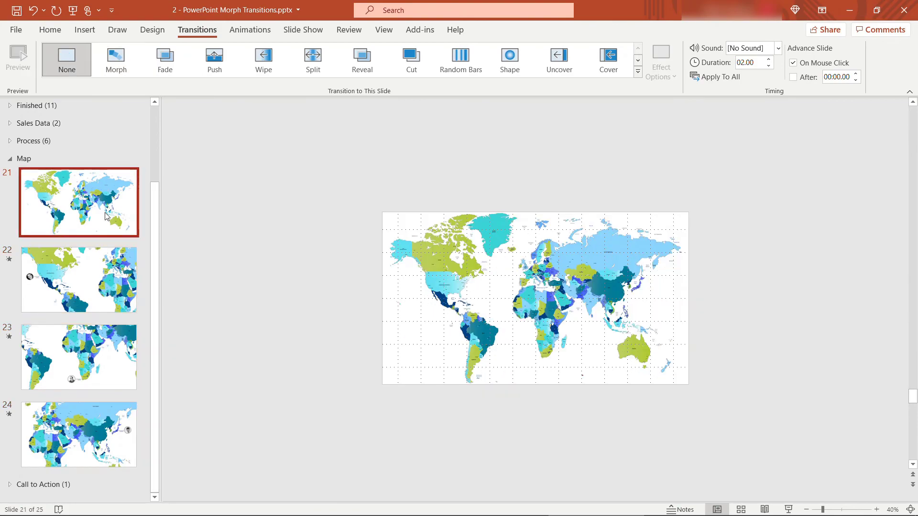